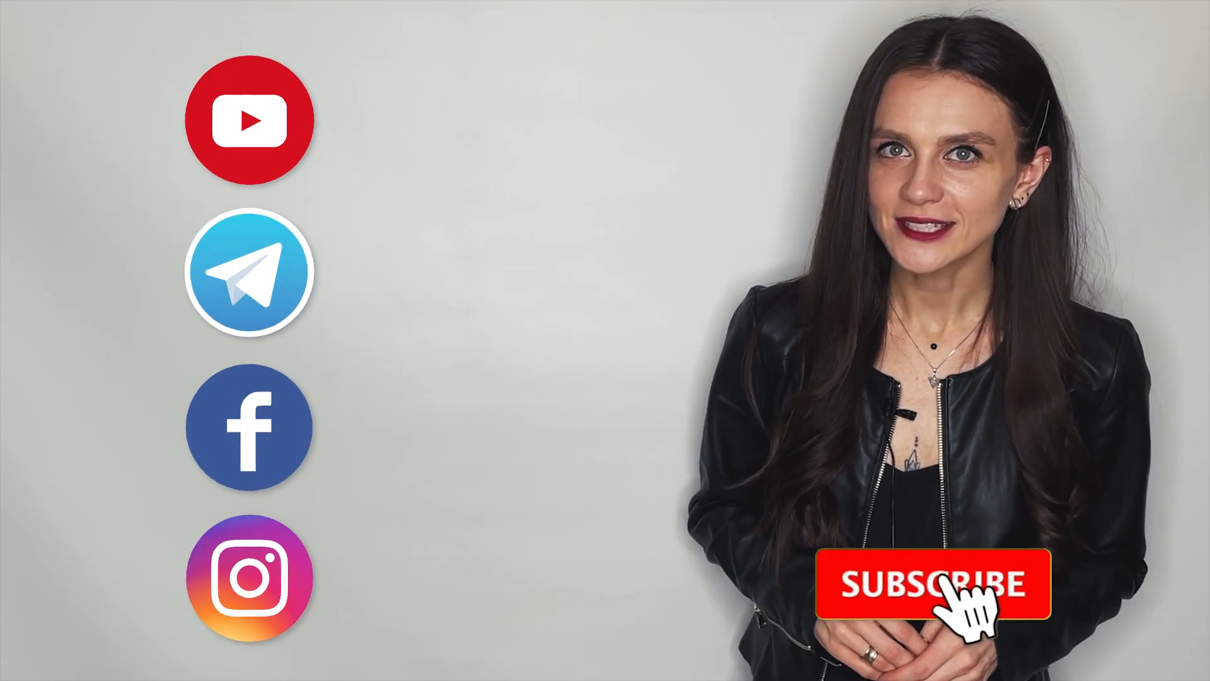
# Step: Let the outro play until channel-name banners appear and the button reads SUBSCRIBED
pyautogui.click(933, 584)
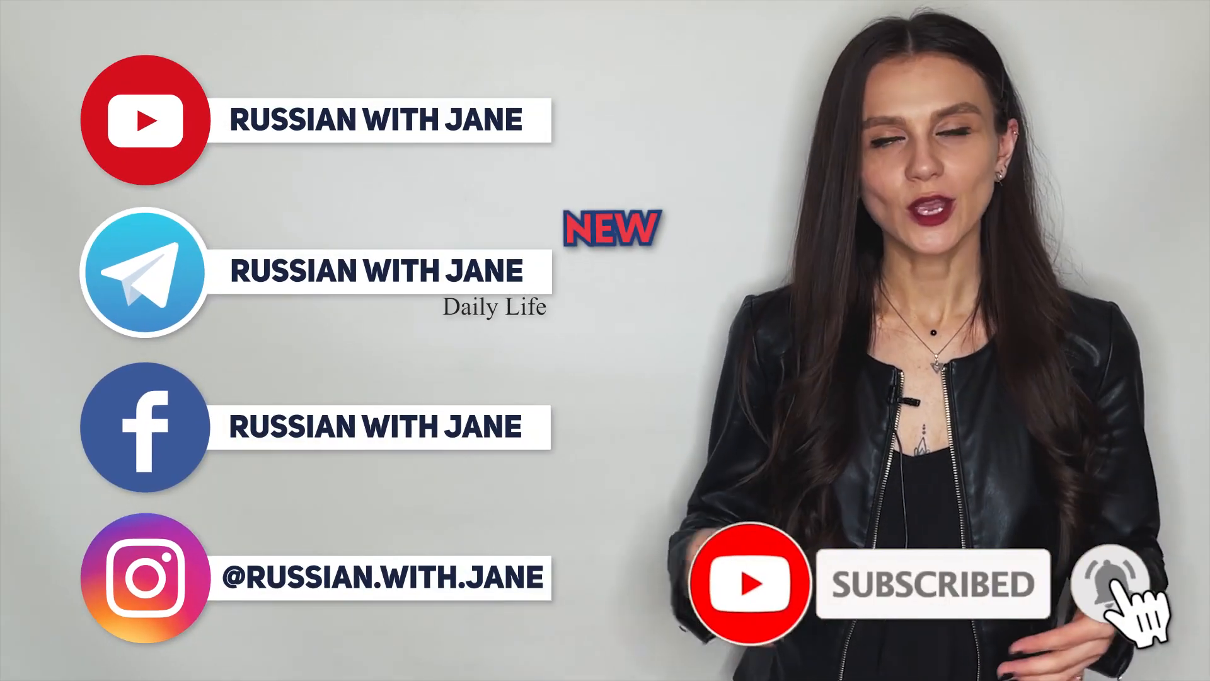